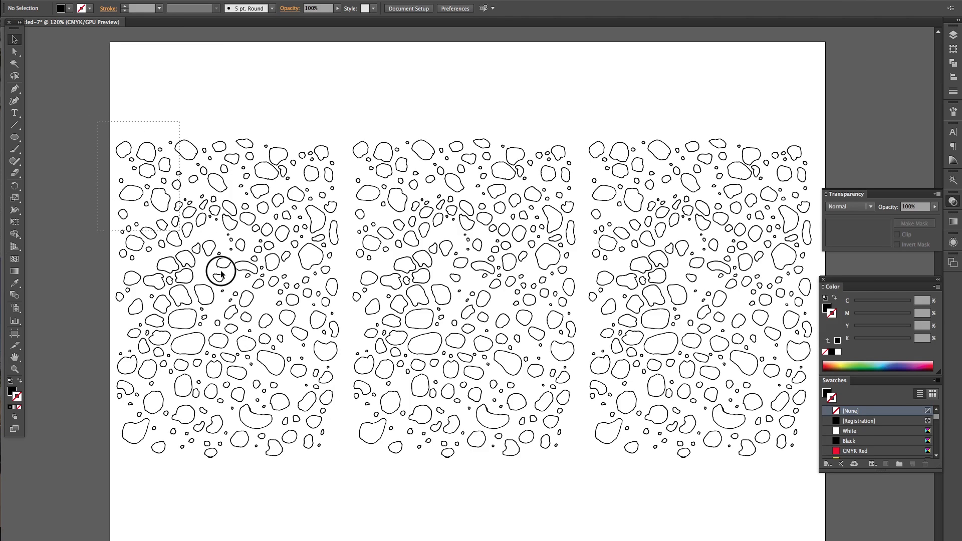
Marquee-select the left panel's blobs and click to select the blob group
drag(221, 271, 346, 465)
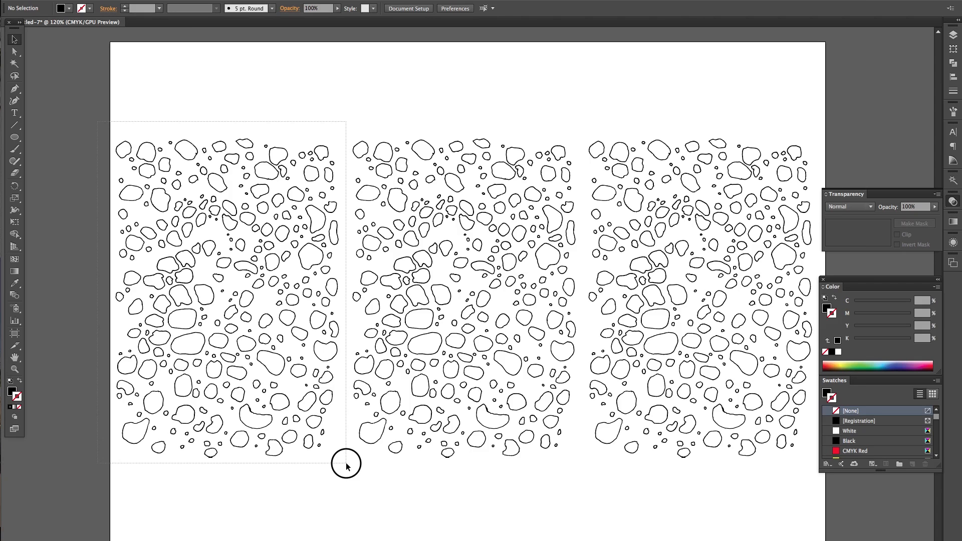
click(227, 297)
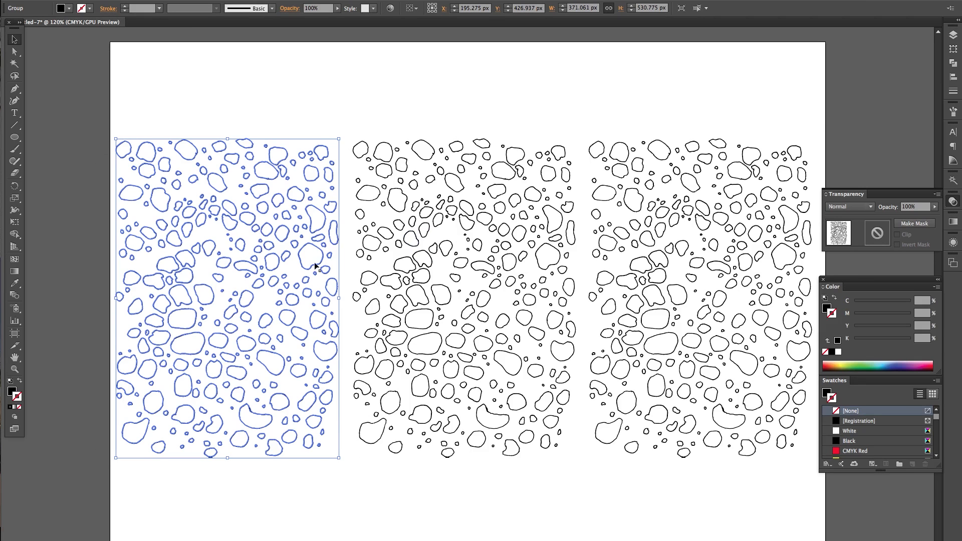
mouse_move(238, 135)
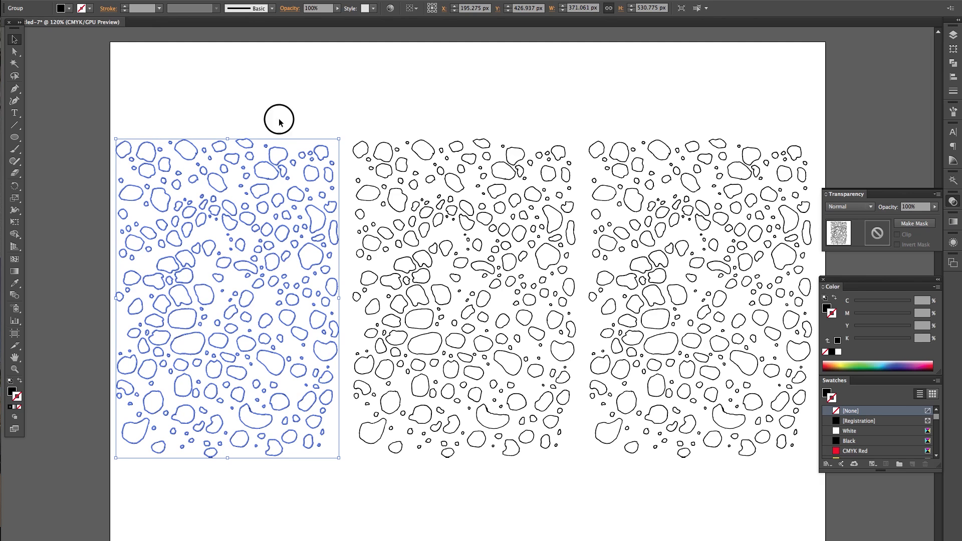
mouse_move(355, 131)
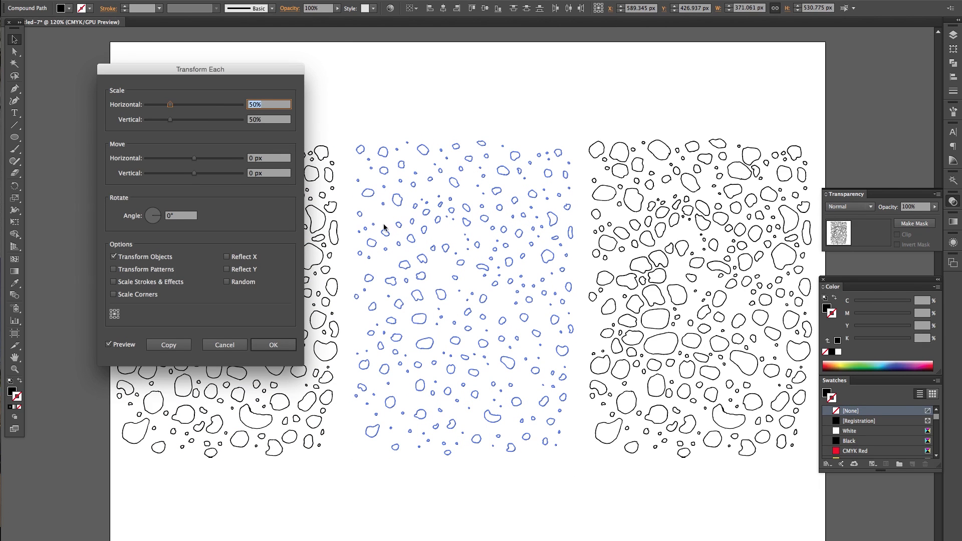
Apply Transform Each to middle-panel blobs at 50% scale and 291° angle; select right panel
click(269, 104)
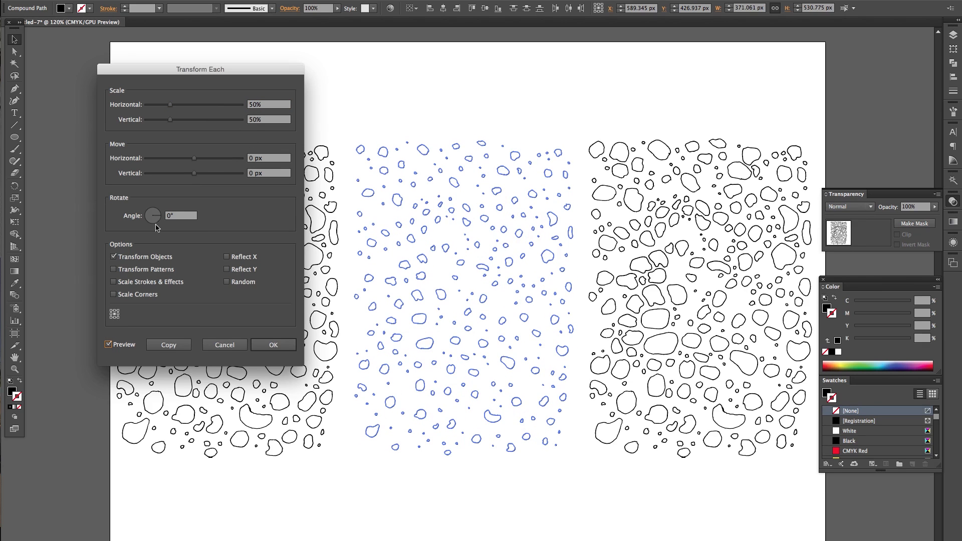
drag(194, 158, 218, 157)
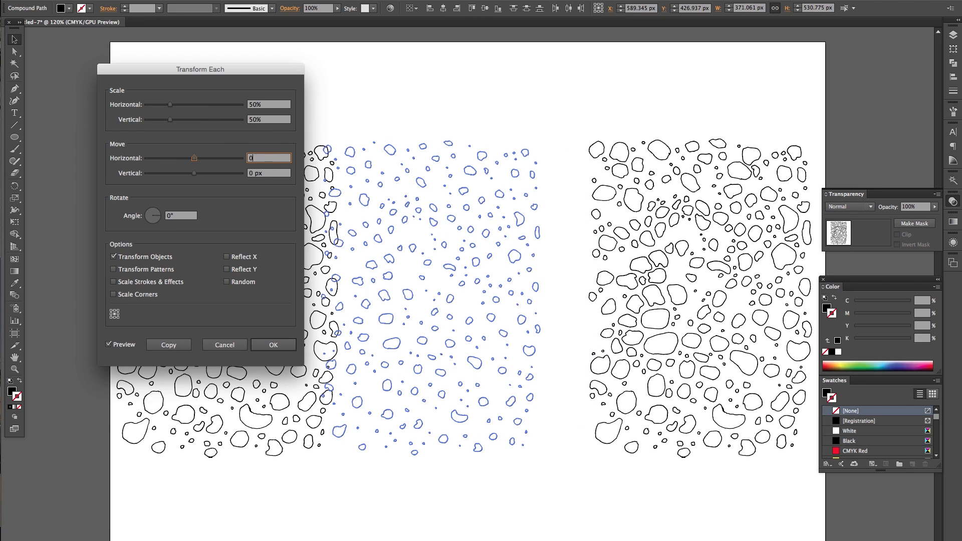
drag(153, 215, 157, 214)
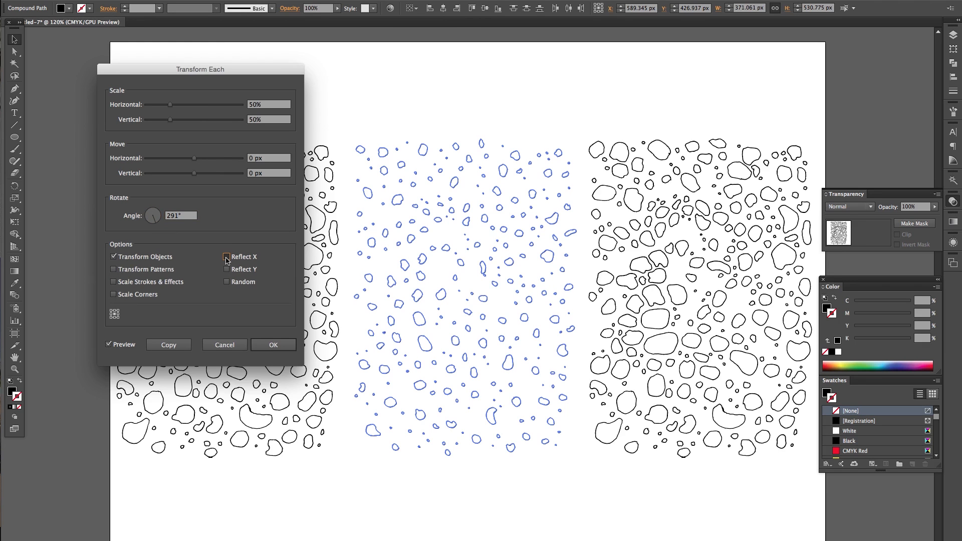
click(227, 256)
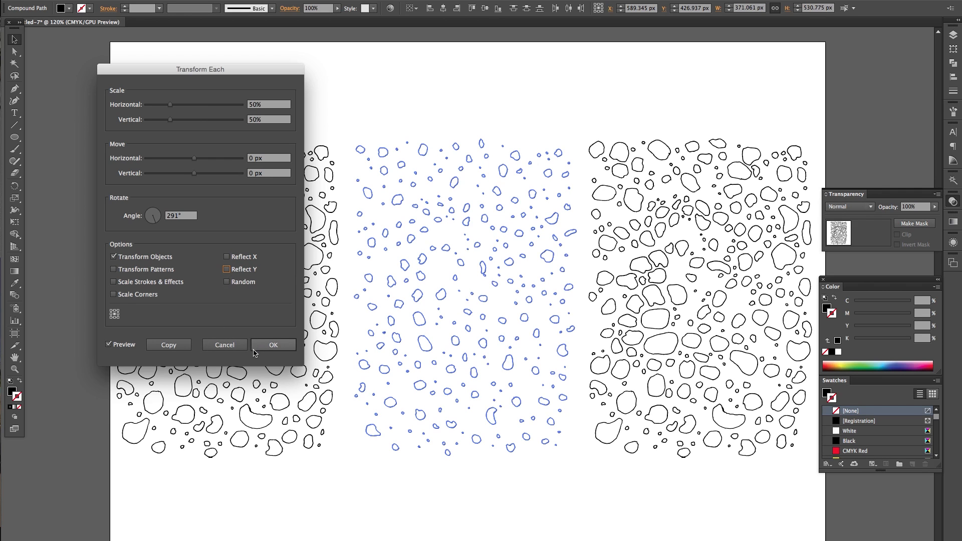
click(273, 344)
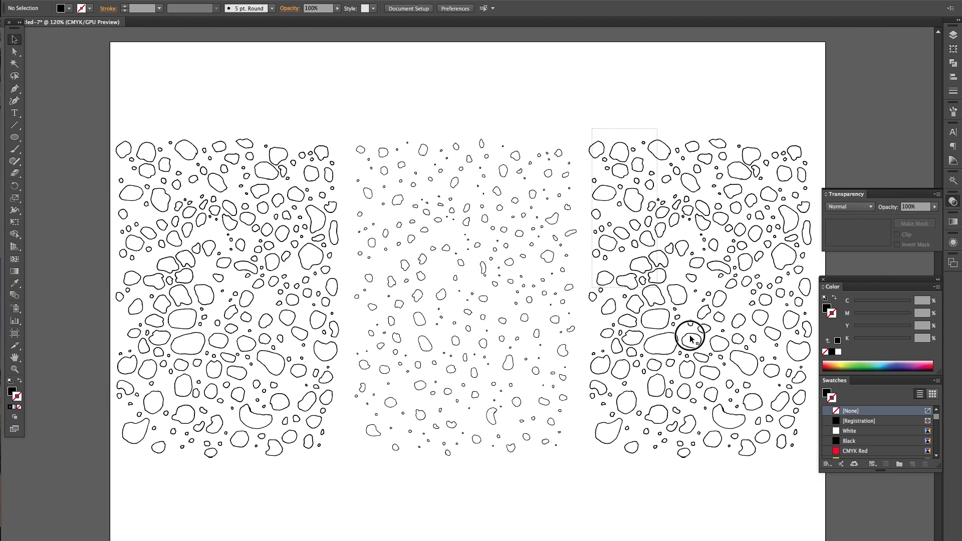
click(691, 339)
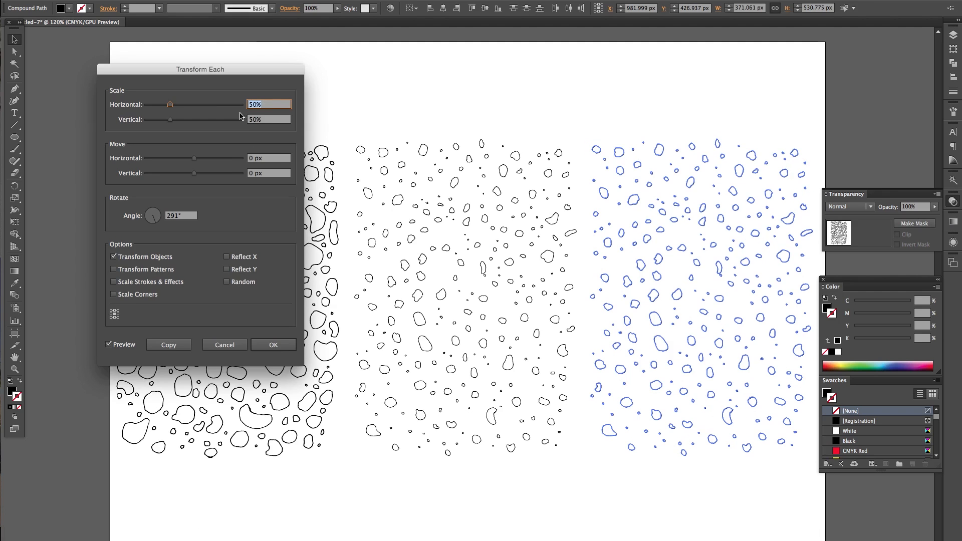
Enter 150% in the Transform Each Scale fields for the right panel's blobs
text(15)
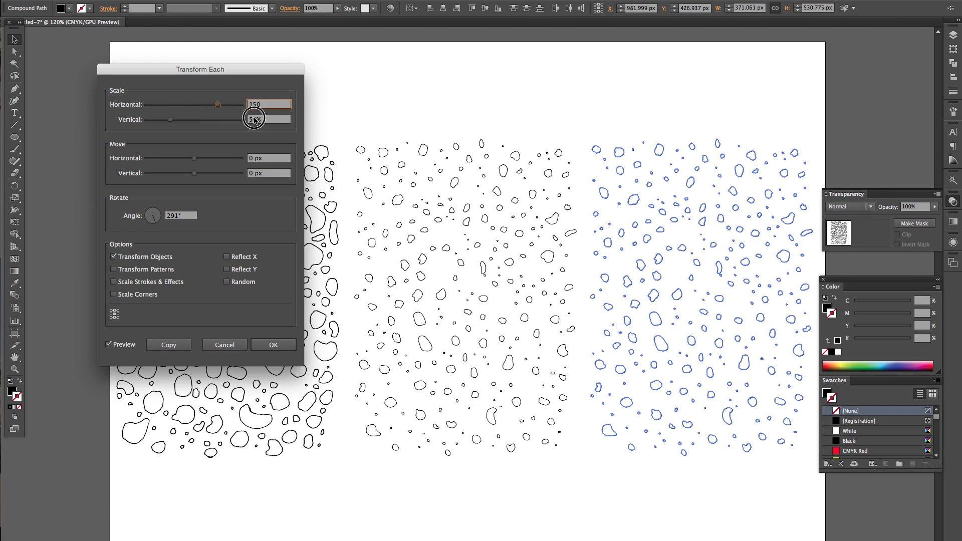
text(150)
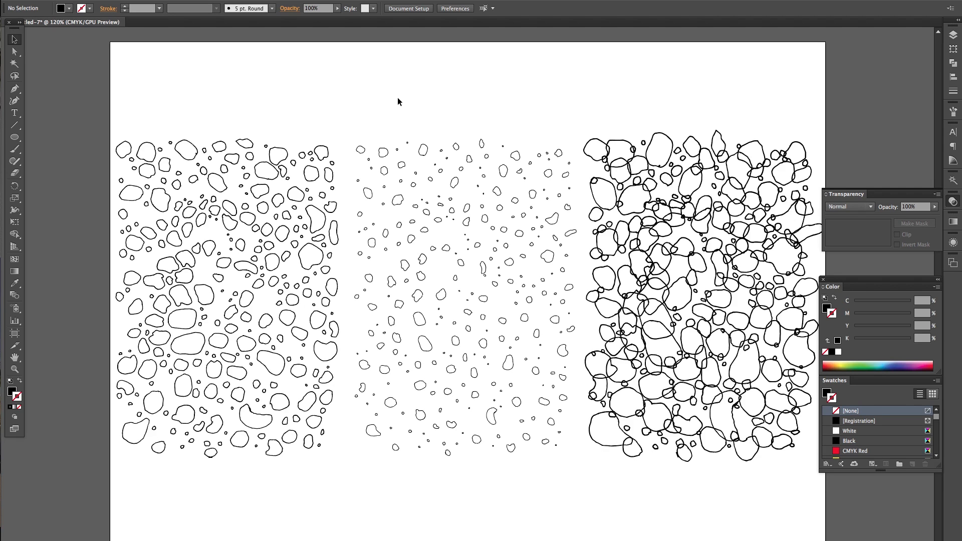
mouse_move(438, 275)
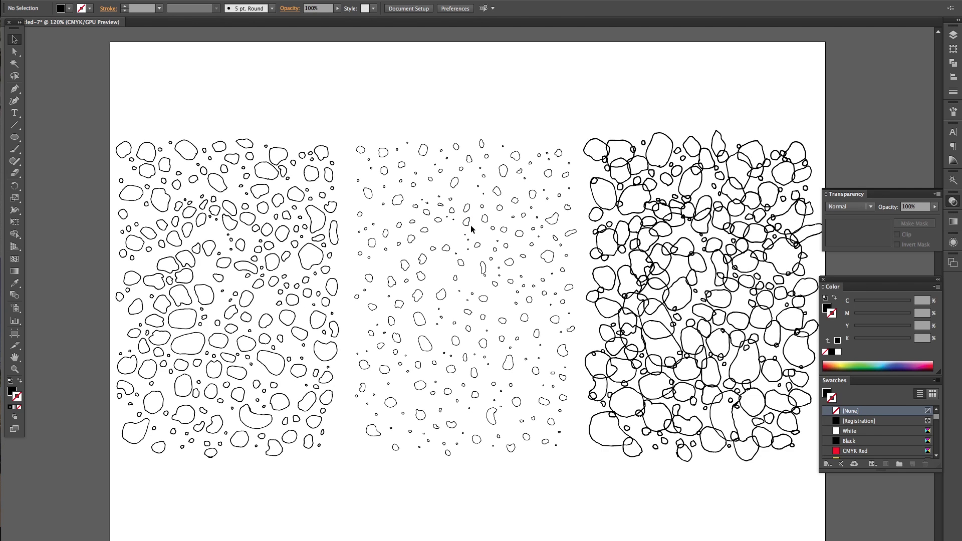
mouse_move(696, 241)
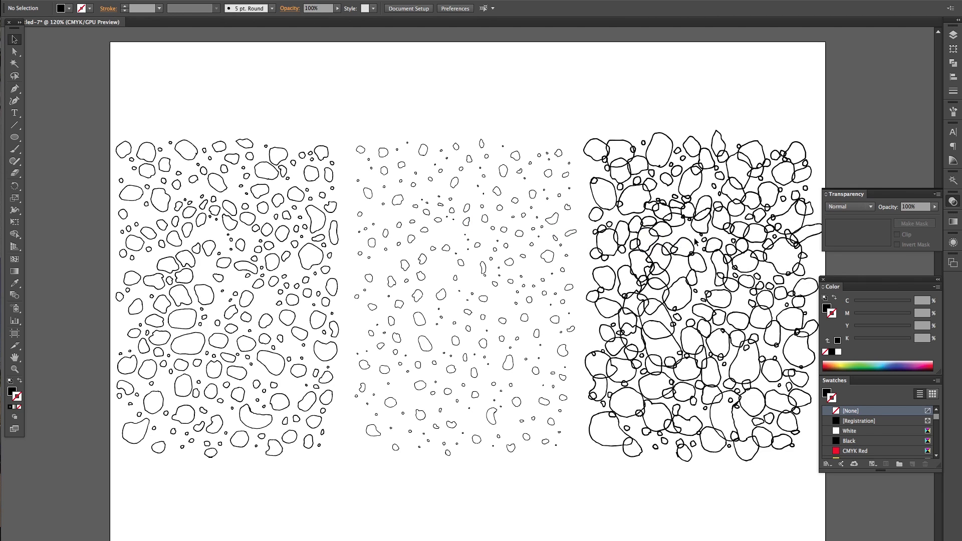
click(683, 249)
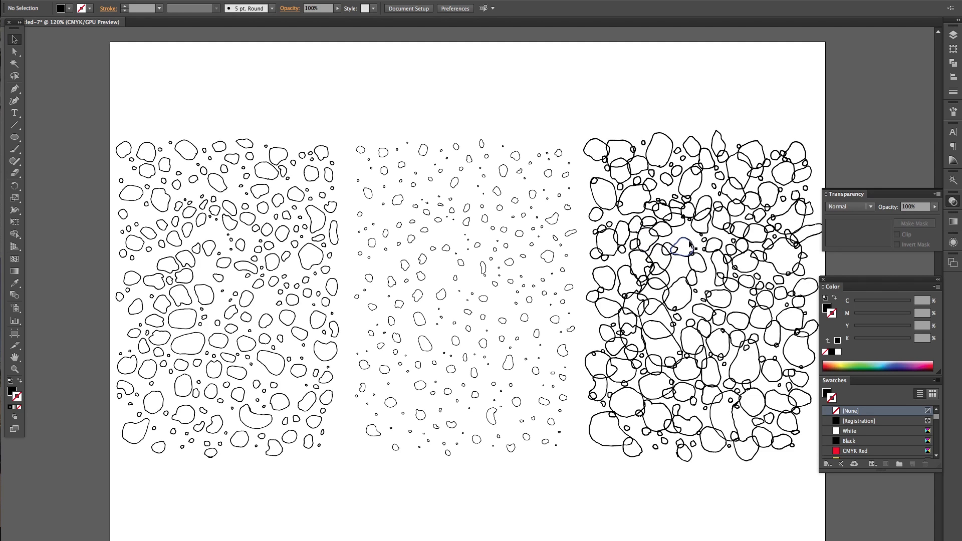